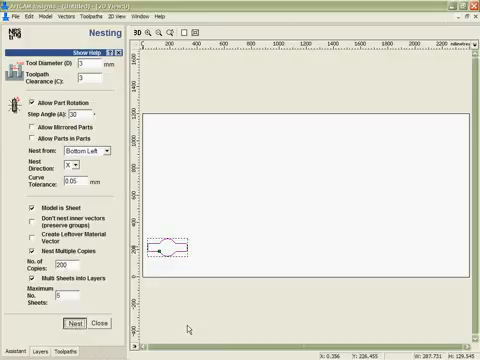
- Run Nest to tile the copies of the single shape across the sheet, then dismiss the panel
click(72, 320)
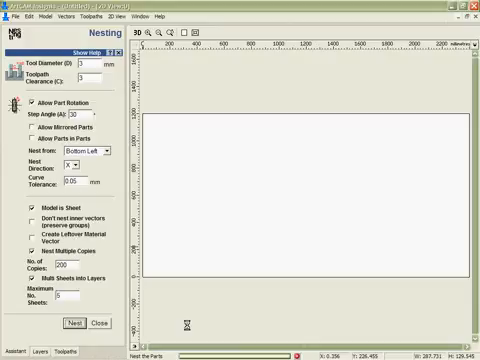
click(68, 320)
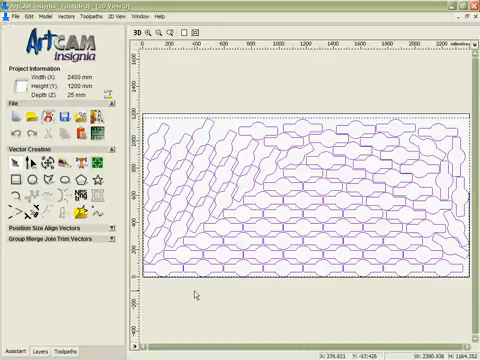
- Close the nested shape layout so another drawing can be opened
click(50, 348)
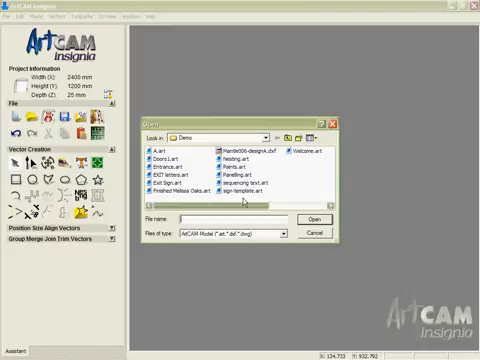
- Open the saved .art file with the outlined 'ArtCAM Insignia HAS AMAZING NESTING ABILITIES' text
click(228, 166)
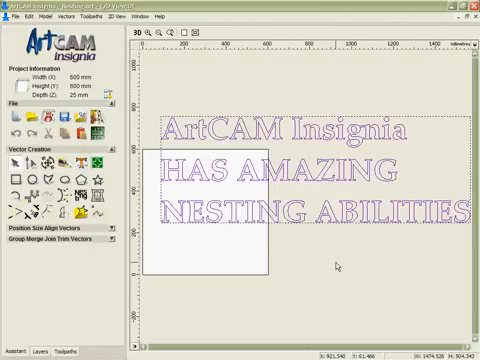
mouse_move(338, 264)
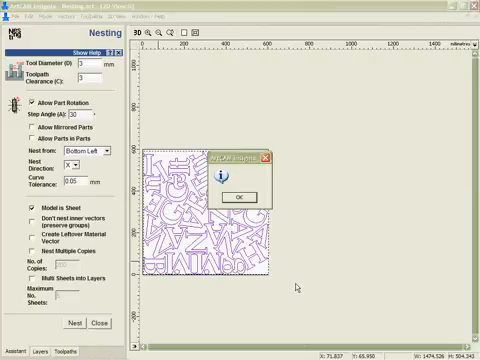
- Confirm the completion message after nesting the letter vectors into the 600×600 mm sheet
click(236, 194)
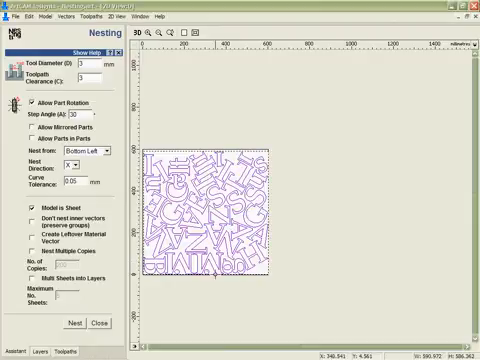